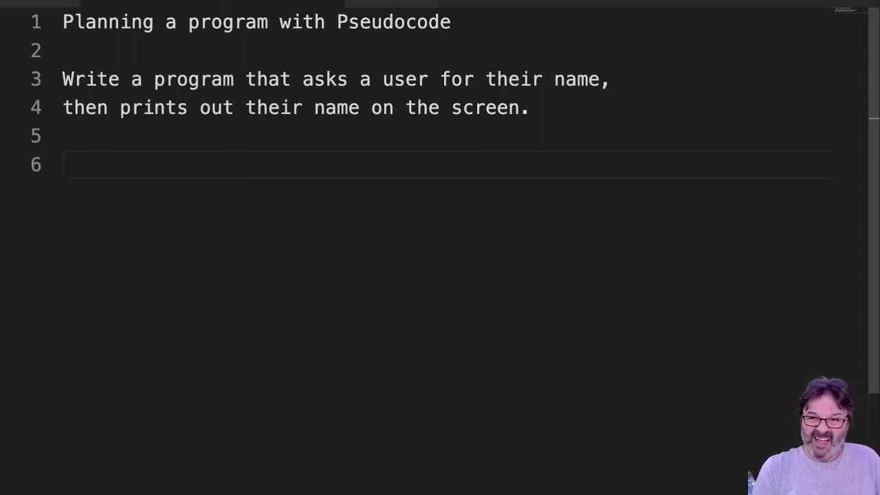
# Type '1. Ask user for their name' and '2. Print name on screen.' below the problem
pyautogui.write('1. Ask user for thei')
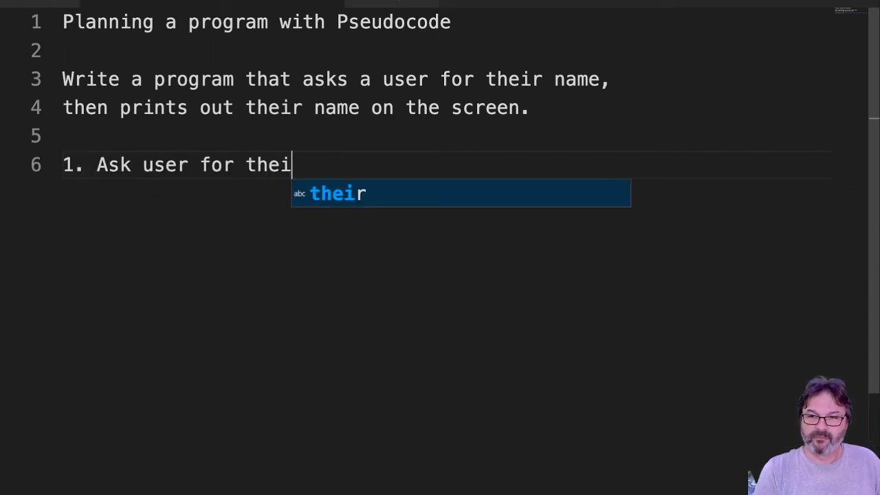
pyautogui.write('r name')
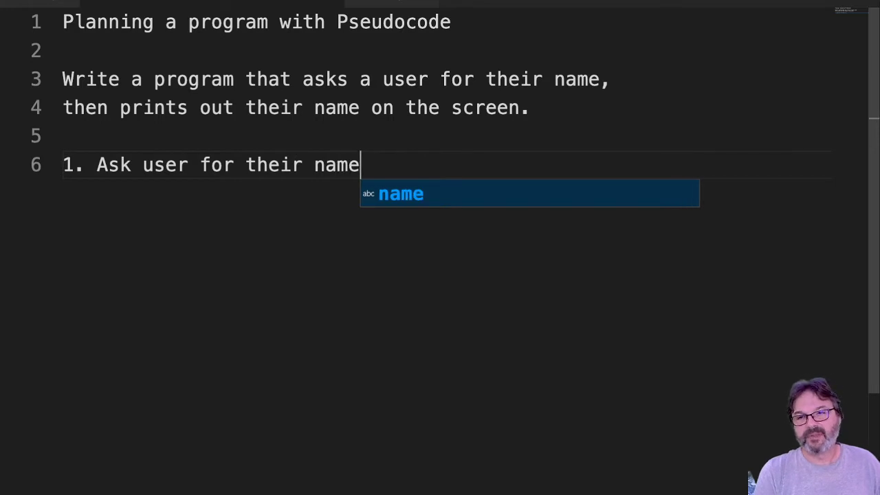
pyautogui.press('Escape')
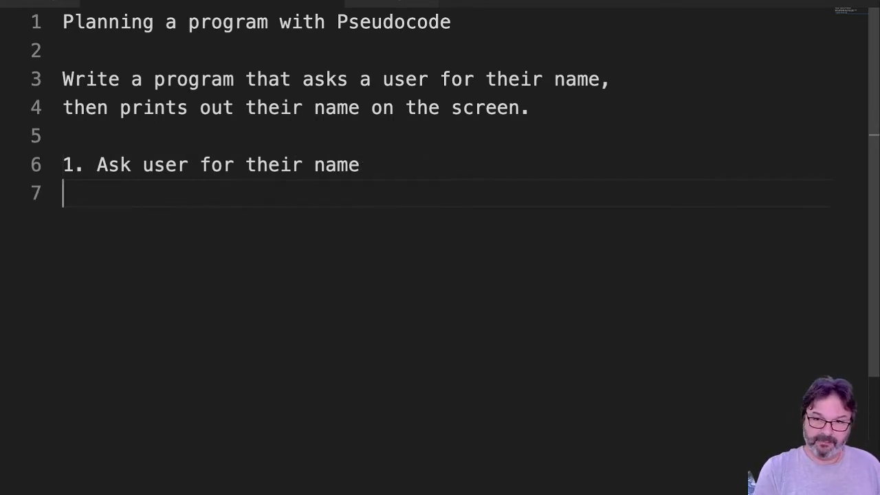
pyautogui.write('2.')
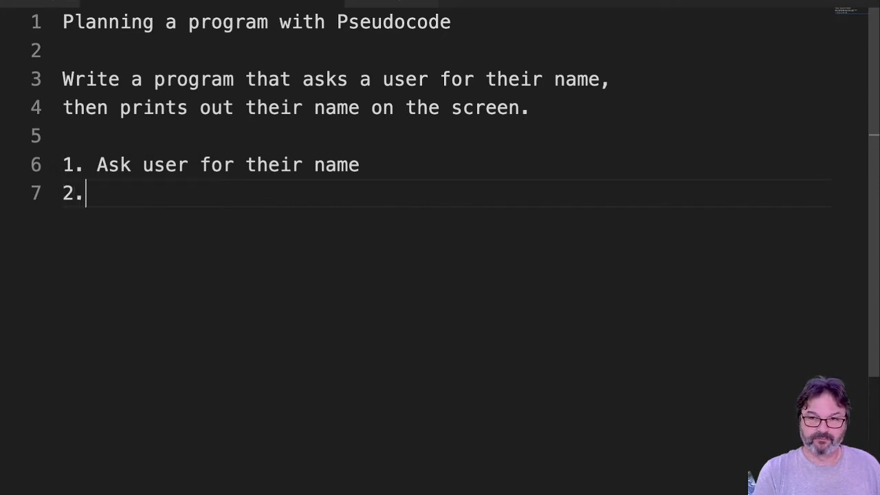
pyautogui.write('Print na')
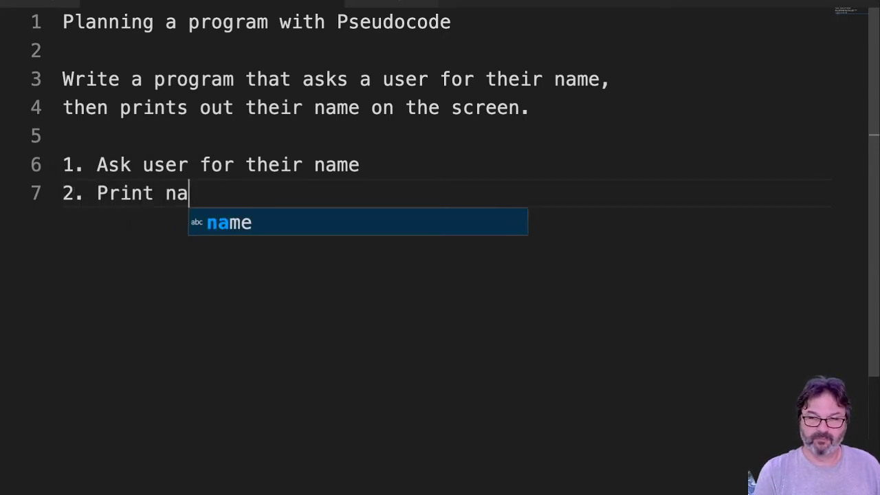
pyautogui.write('me on screen')
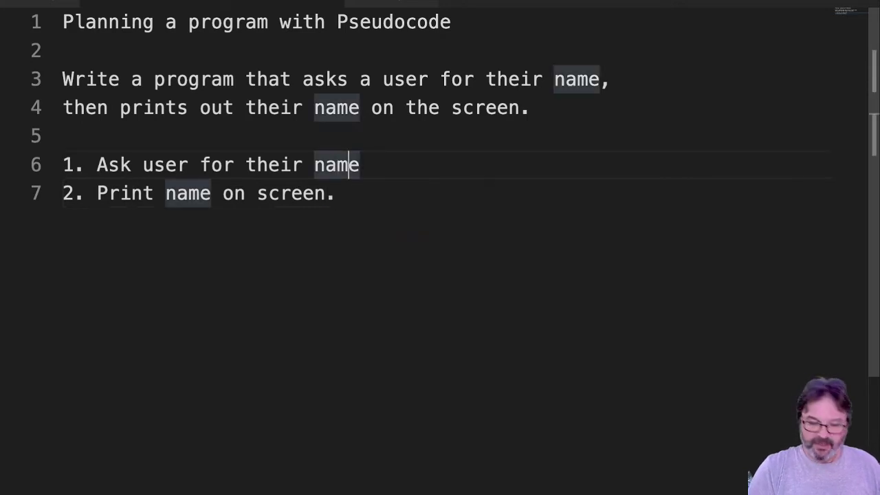
pyautogui.write('.')
pyautogui.write('2.')
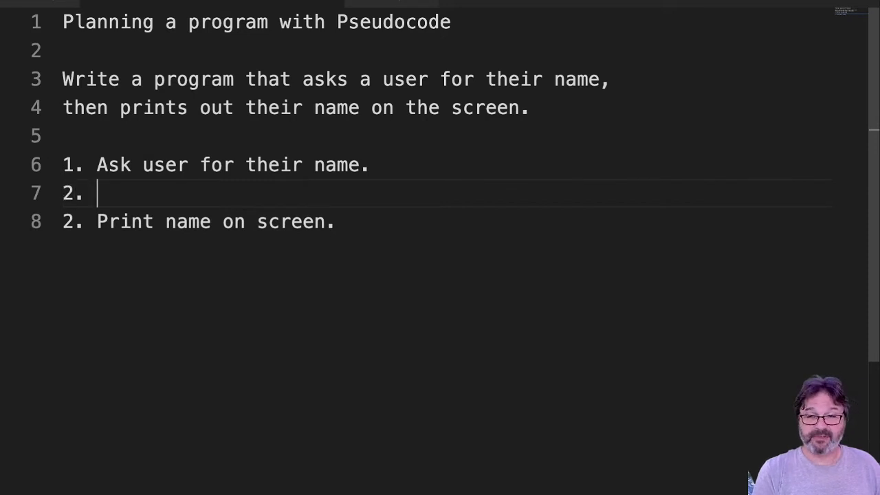
# Add the step 'Accept input from the keyboard.' before the print step
pyautogui.write('Accd')
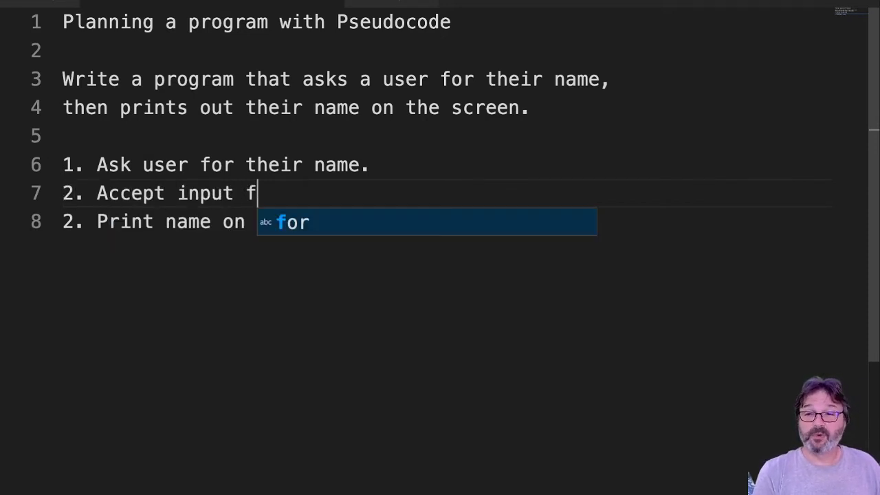
pyautogui.write('rom the kea')
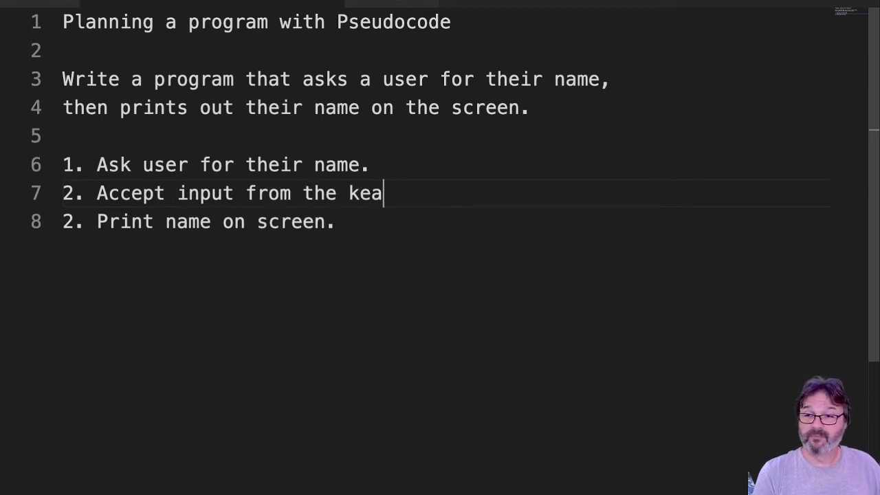
pyautogui.write('yboard.')
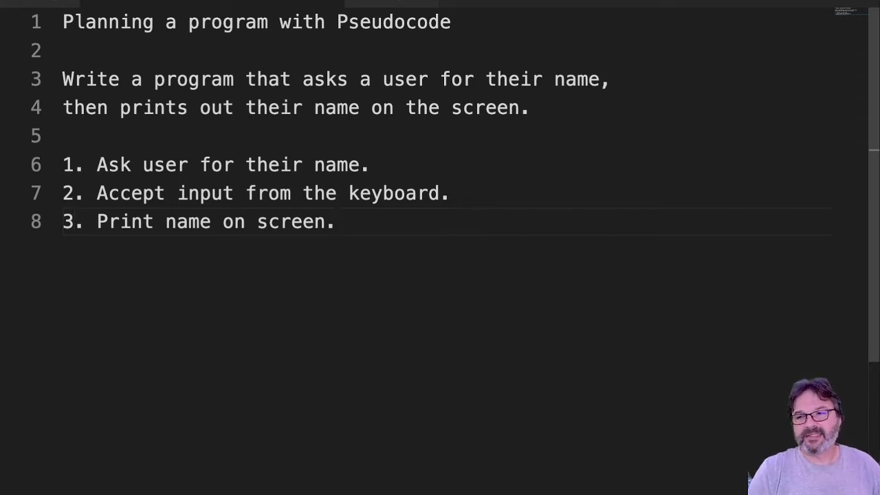
# Insert the step 'Assign input to a variable.' on a new line above the print step
pyautogui.press('Enter')
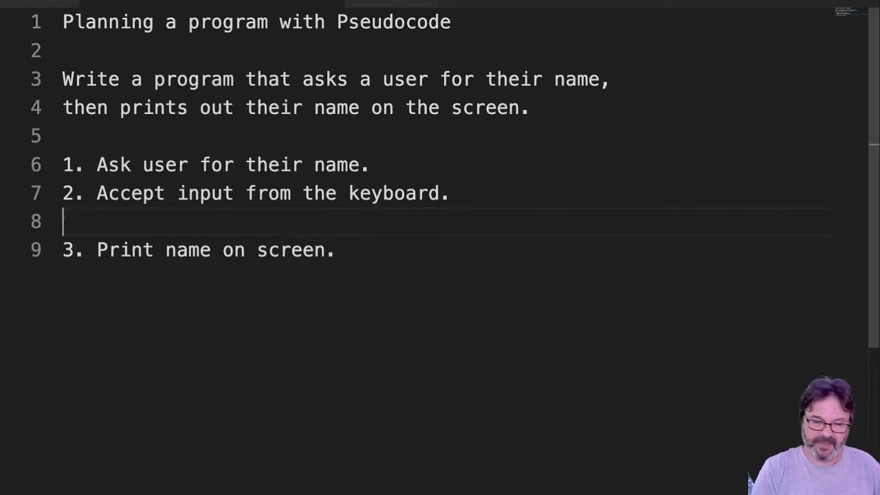
pyautogui.write('4')
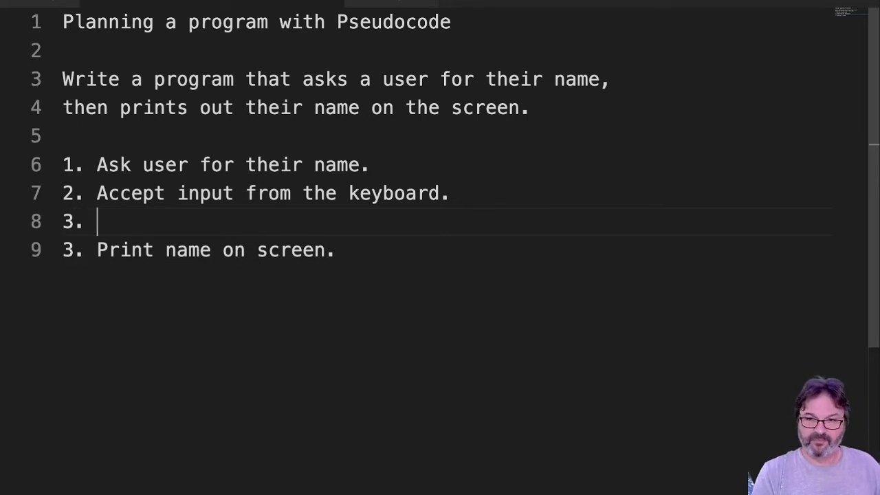
pyautogui.write('Assign in')
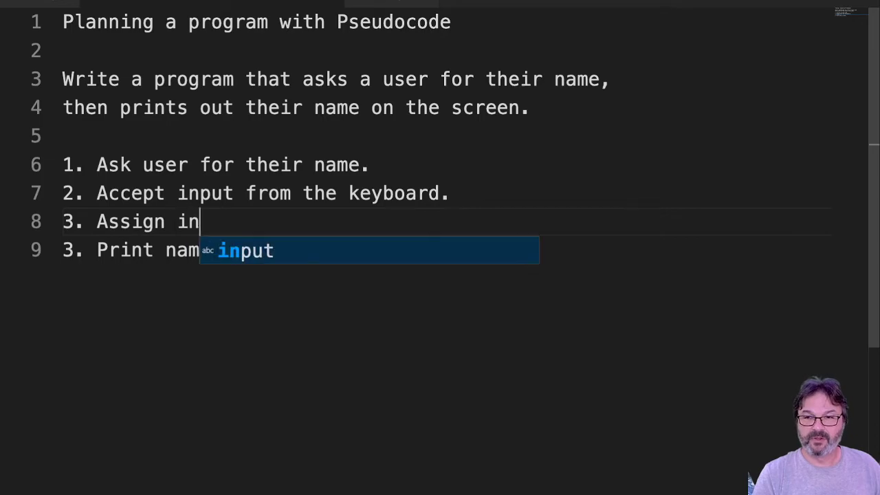
pyautogui.write('put to a variab')
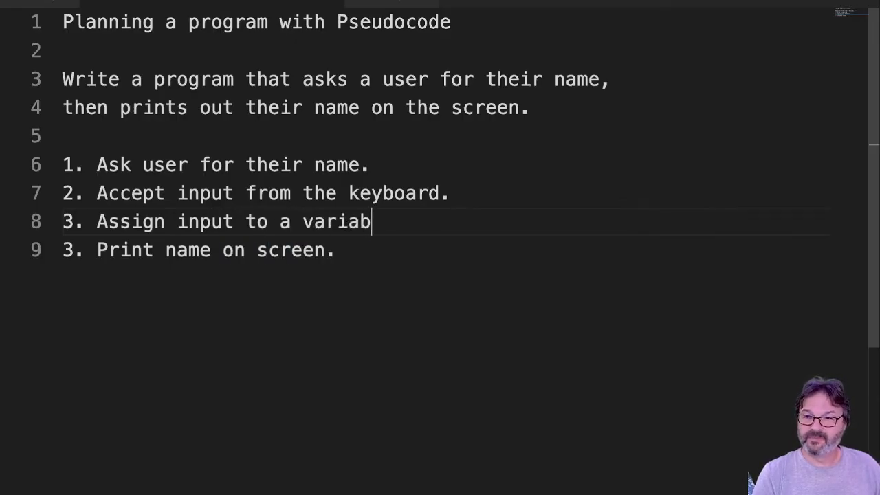
pyautogui.write('le.')
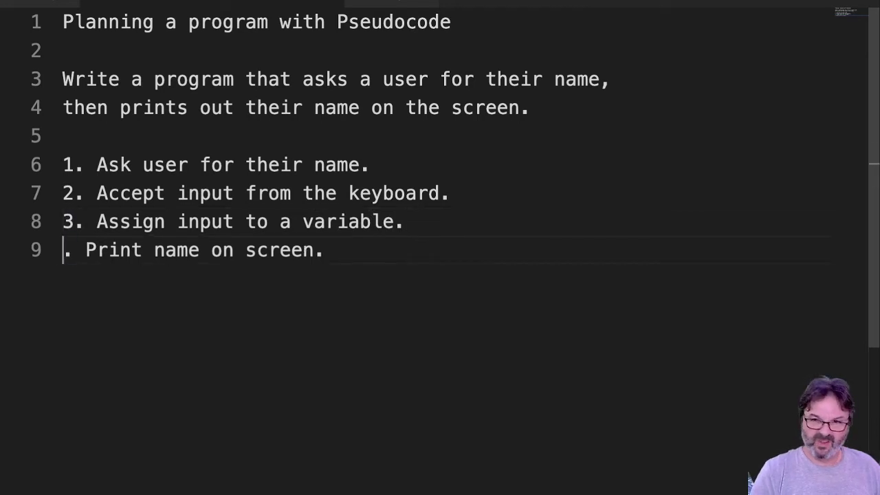
# Change the 'Print name on screen.' line's number to 4
pyautogui.write('4')
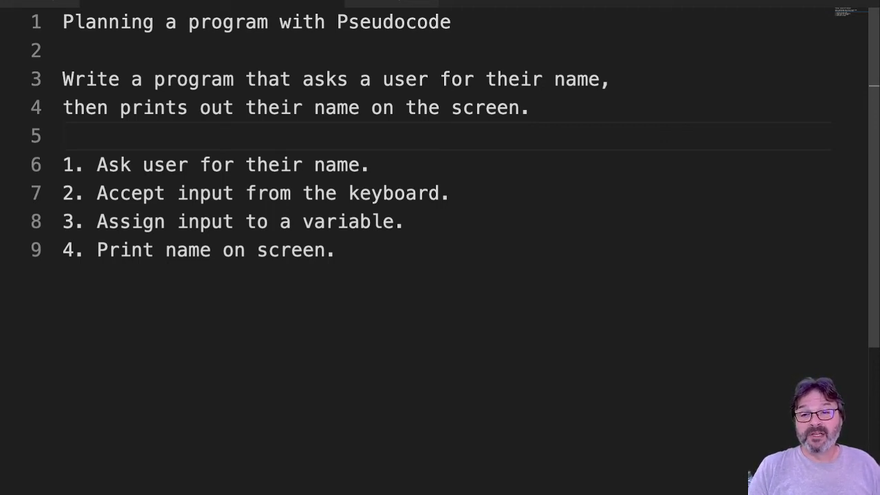
pyautogui.moveTo(98, 165); pyautogui.dragTo(223, 221)
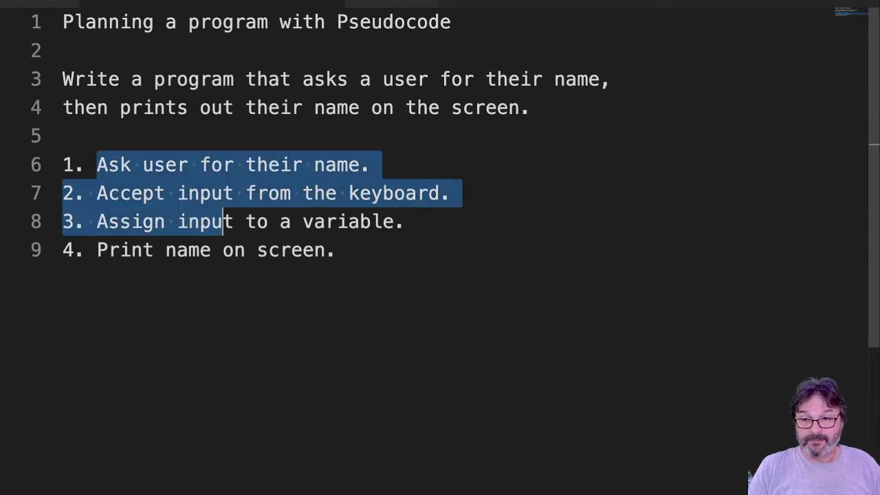
pyautogui.moveTo(224, 221); pyautogui.dragTo(335, 249)
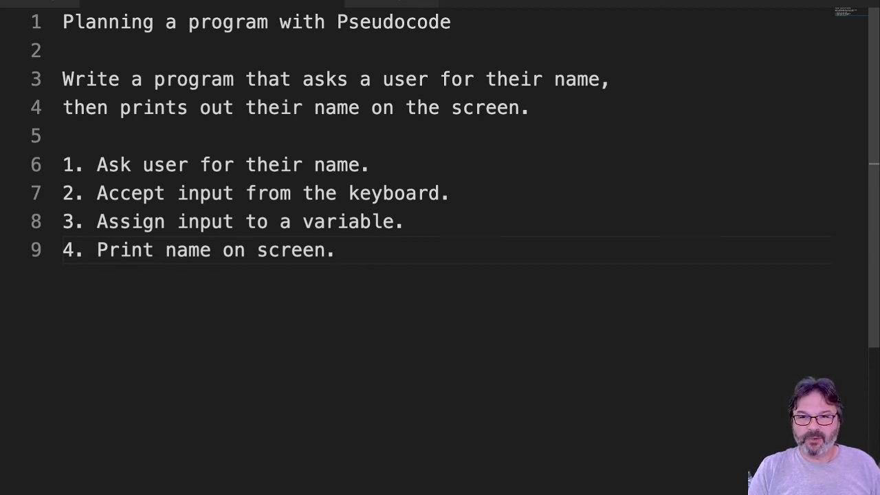
pyautogui.moveTo(97, 164); pyautogui.dragTo(336, 250)
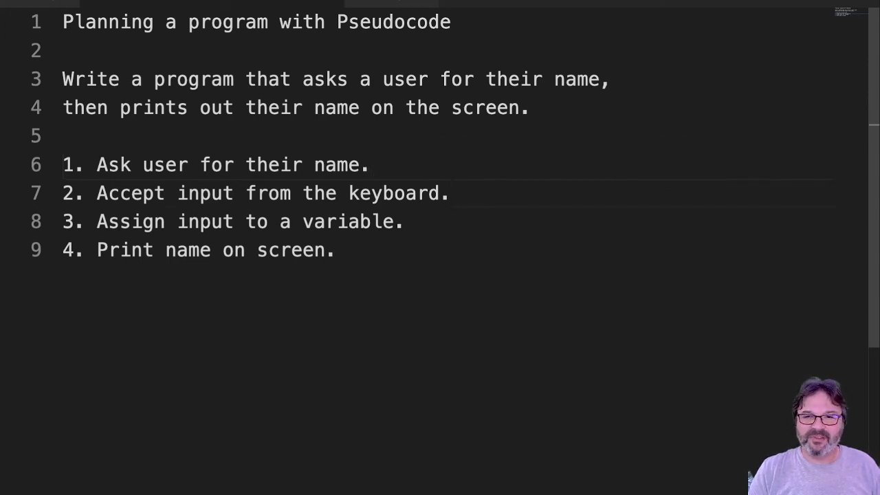
pyautogui.click(406, 222)
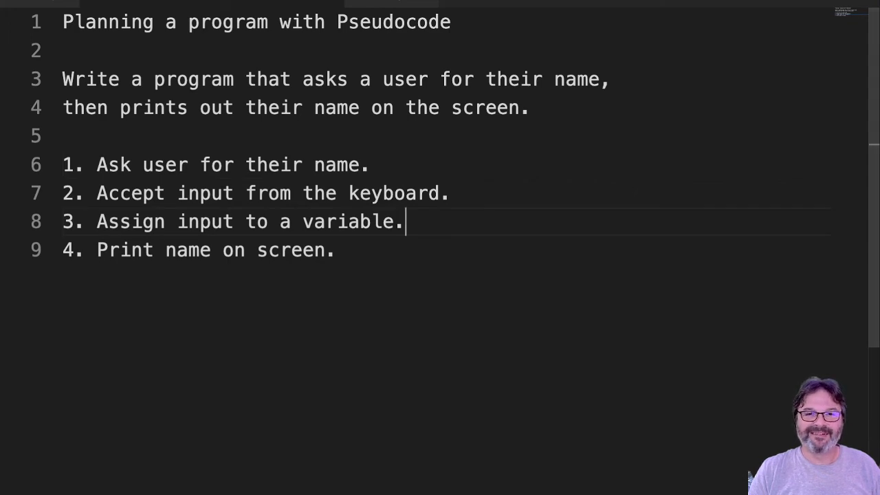